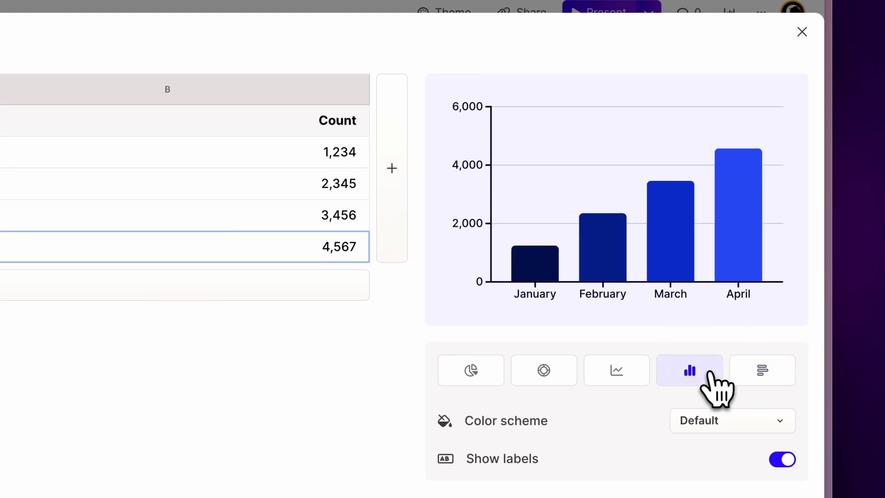
Step: Switch the monthly counts to a column chart, unlock the protected gamma, and generate the 'Impact of social media' card
{"action": "left_click", "coordinate": [802, 31]}
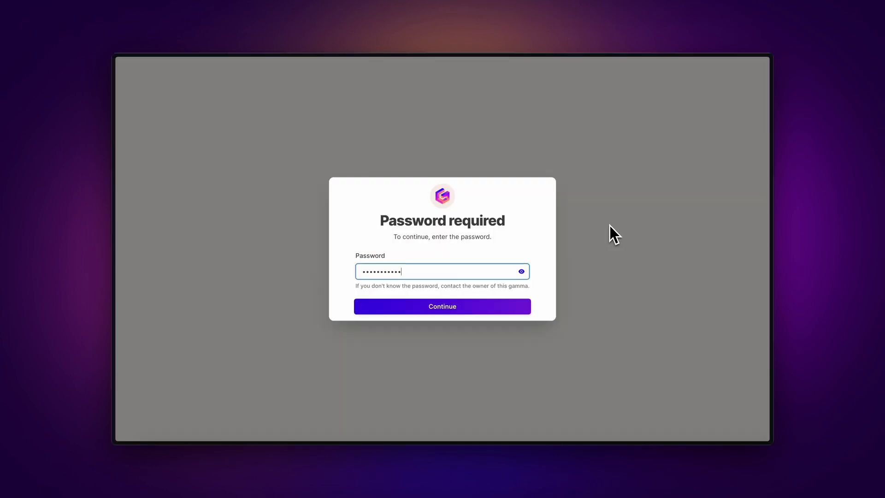
{"action": "left_click", "coordinate": [443, 306]}
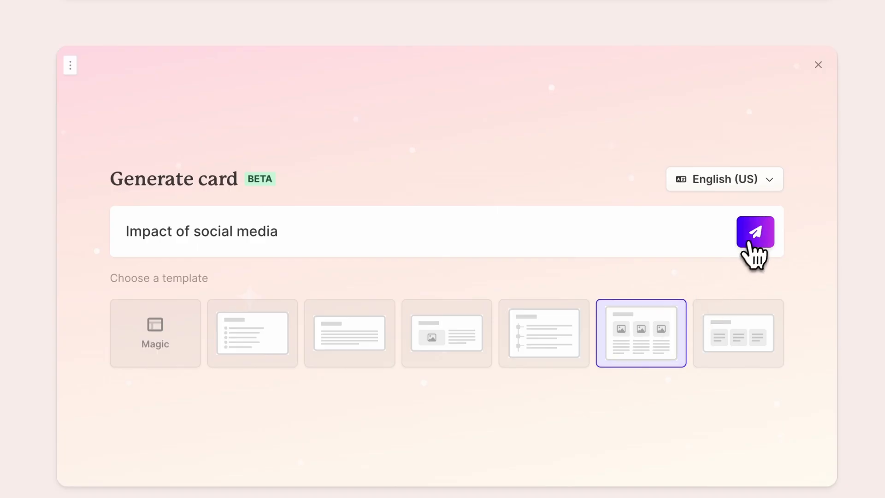
{"action": "left_click", "coordinate": [755, 231]}
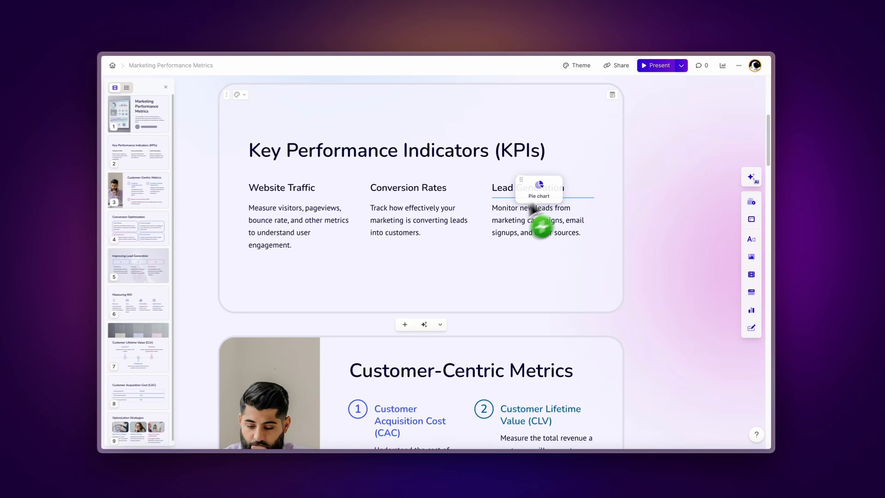
Step: Insert a chart into the KPI card, try a line chart, then settle on columns
{"action": "left_click", "coordinate": [537, 188]}
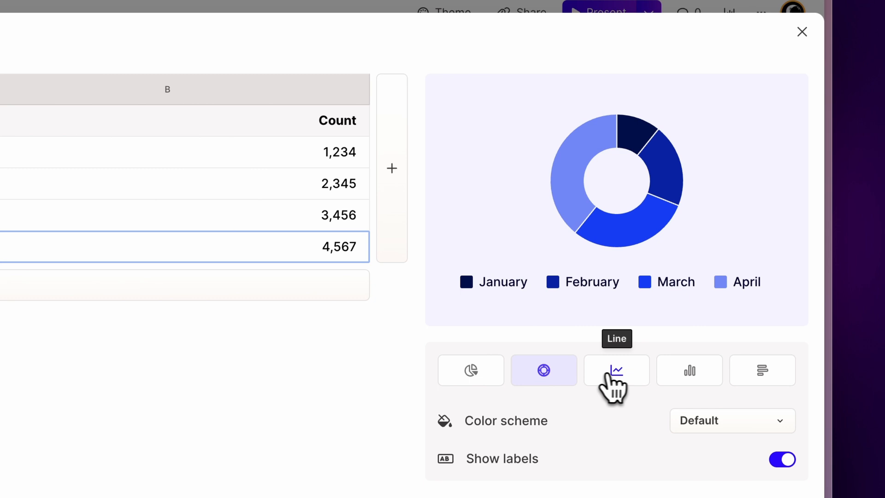
{"action": "left_click", "coordinate": [689, 370]}
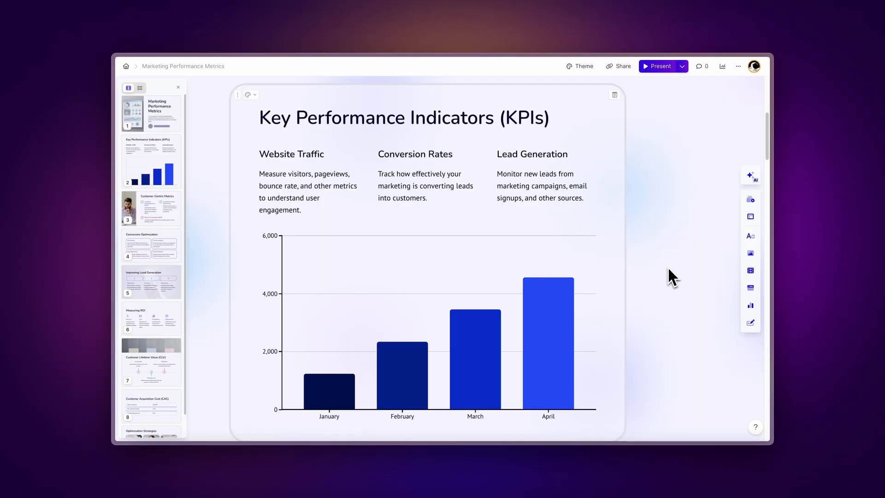
{"action": "left_click", "coordinate": [750, 305]}
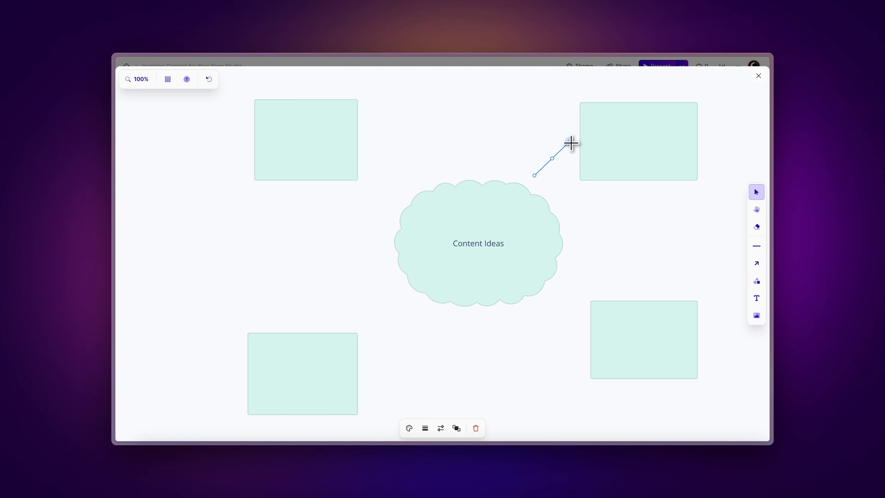
Step: Connect the Content Ideas cloud to the top-right box and add a weekly calendar to Weekly Schedule
{"action": "left_click", "coordinate": [758, 75]}
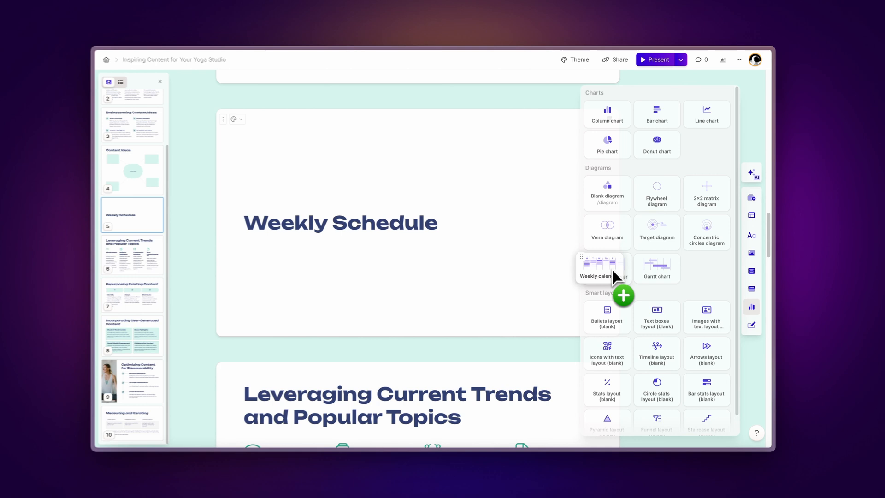
{"action": "left_click", "coordinate": [600, 268]}
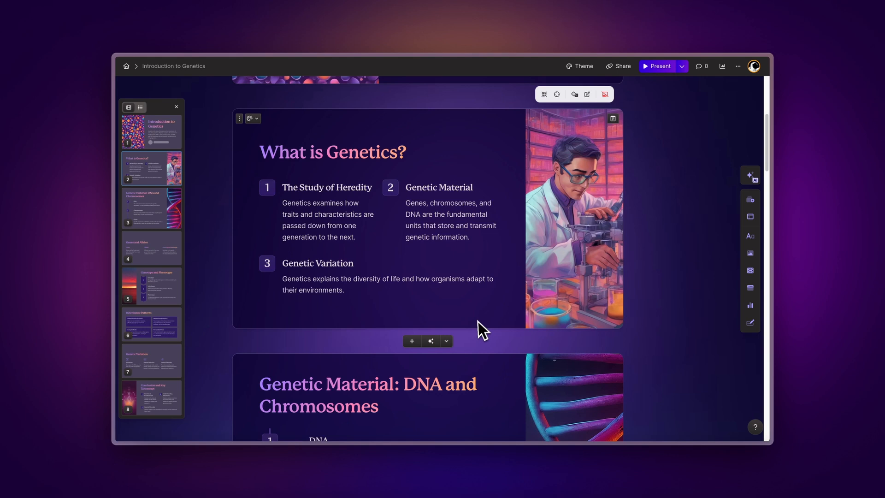
Step: Open the Introduction to the Skincare Industry gamma from the dashboard
{"action": "left_click", "coordinate": [586, 93]}
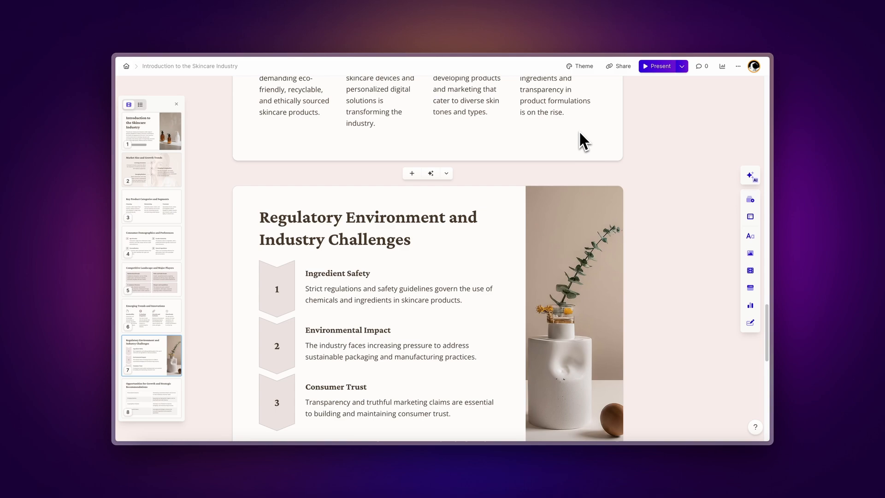
Step: Generate an 'Impact of social media' card below the trends card using the three-image column layout
{"action": "left_click", "coordinate": [431, 173]}
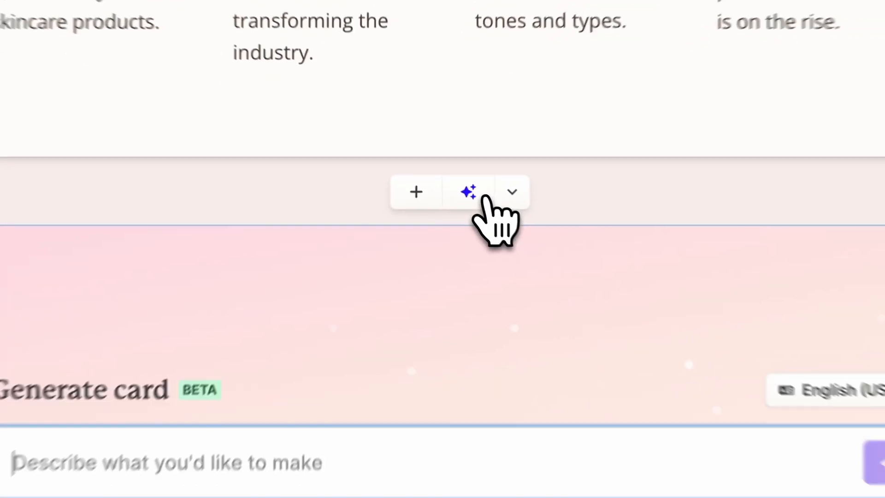
{"action": "left_click", "coordinate": [467, 191]}
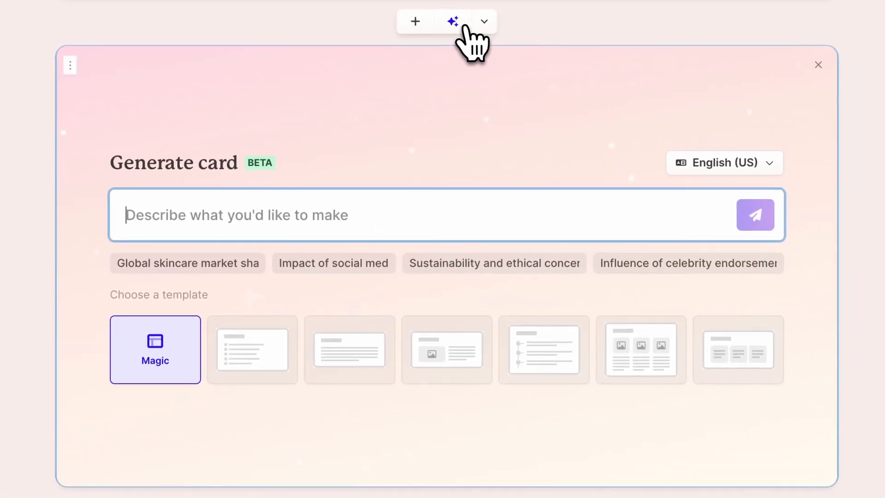
{"action": "left_click", "coordinate": [333, 263]}
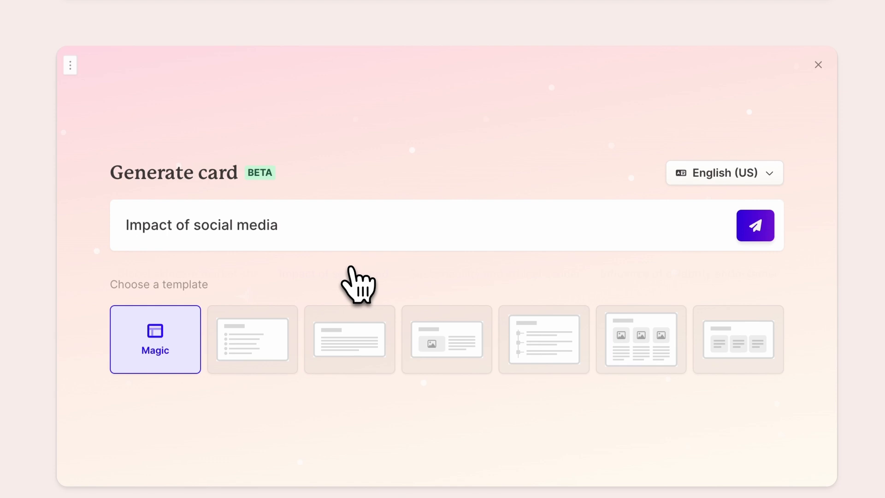
{"action": "left_click", "coordinate": [641, 333]}
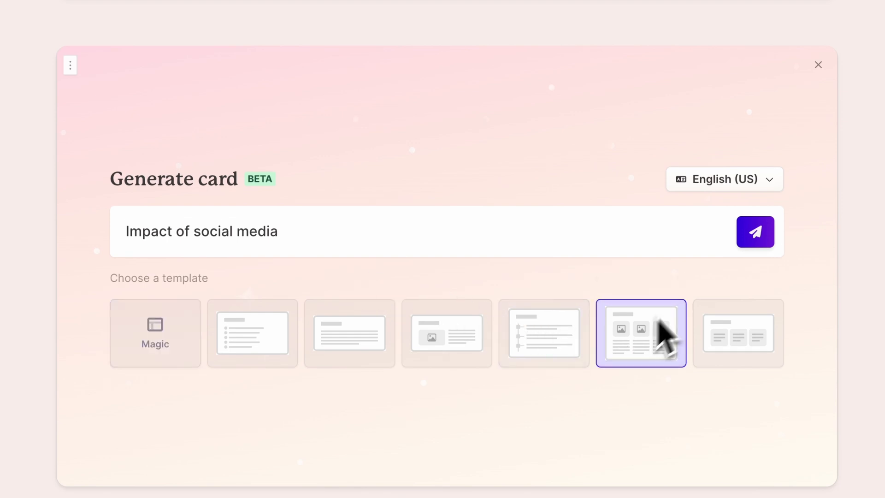
{"action": "left_click", "coordinate": [755, 231]}
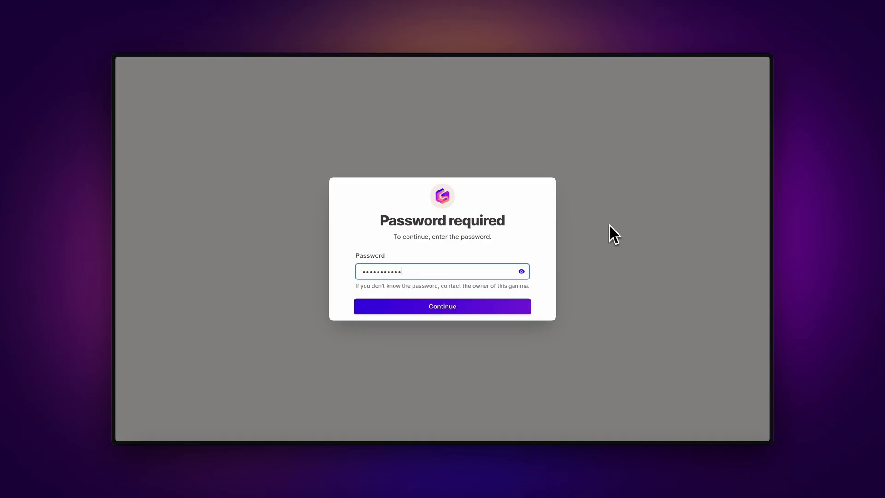
{"action": "left_click", "coordinate": [442, 306]}
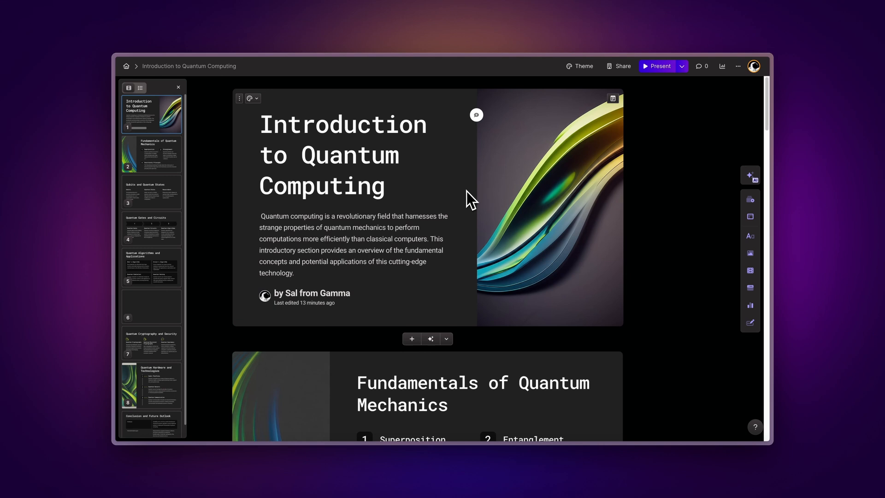
{"action": "left_click", "coordinate": [618, 66]}
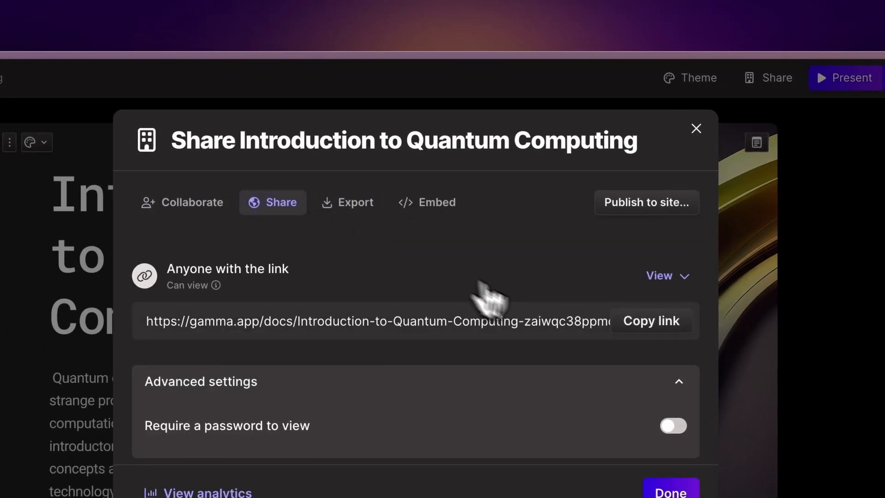
{"action": "left_click", "coordinate": [673, 426]}
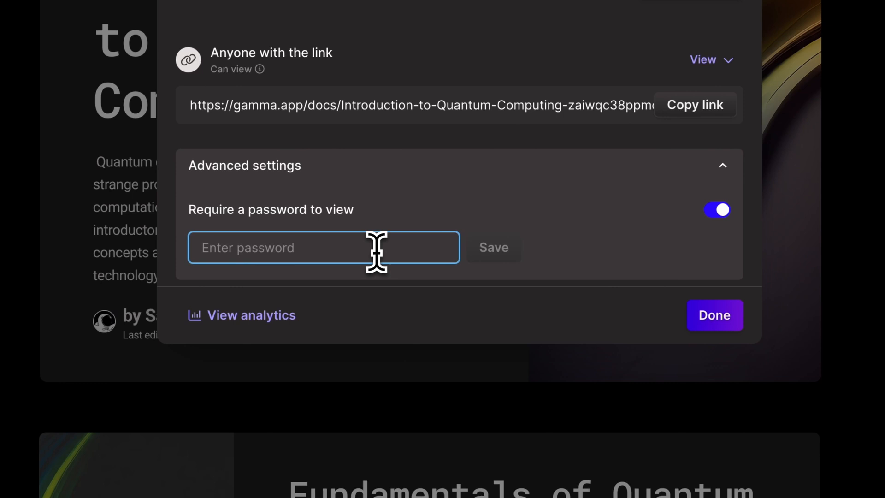
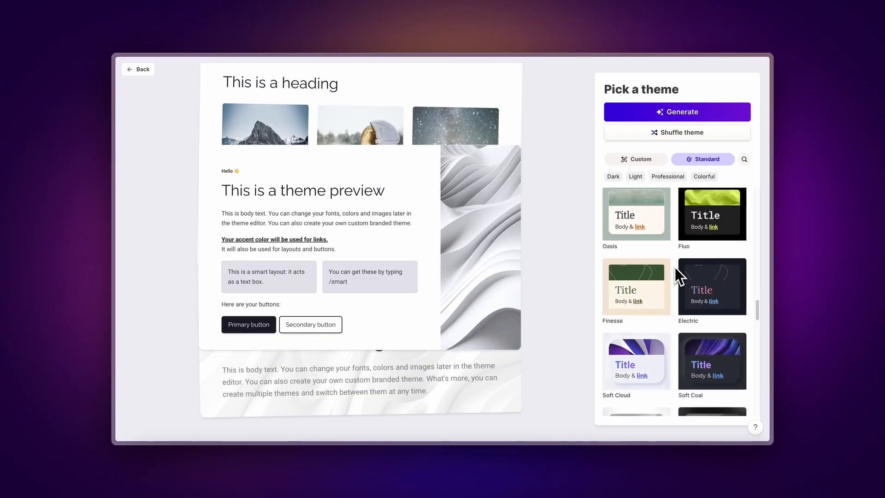
Step: Browse the Standard themes and apply the black-and-white contour-line theme to New Themes
{"action": "scroll", "scroll_direction": "down", "scroll_amount": 3}
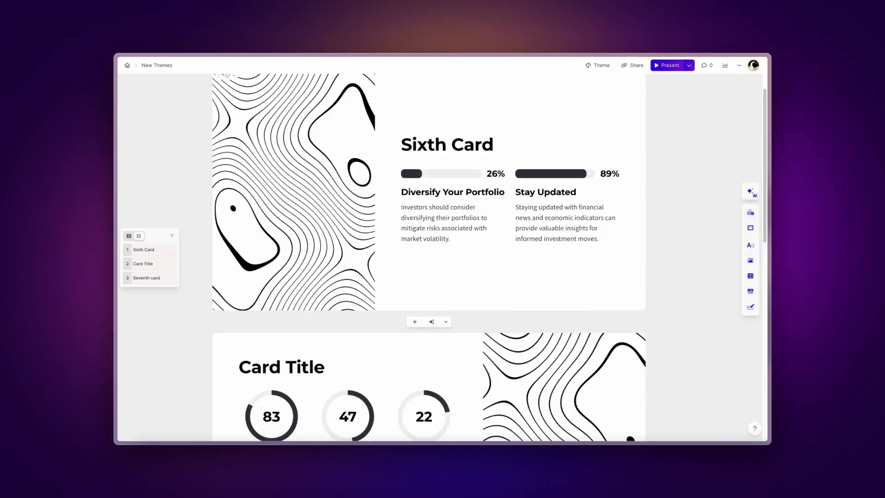
{"action": "left_click", "coordinate": [598, 65]}
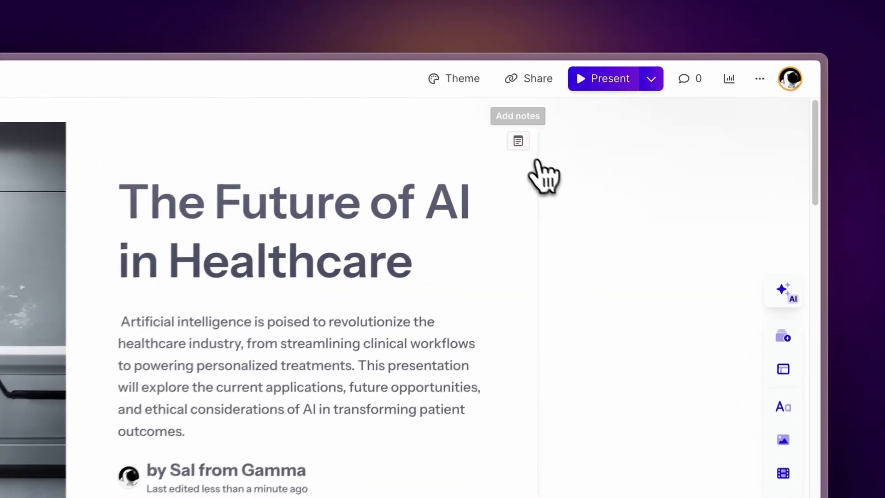
Step: Generate speaker notes for the AI in Healthcare title card and show them in presenter view
{"action": "left_click", "coordinate": [518, 140]}
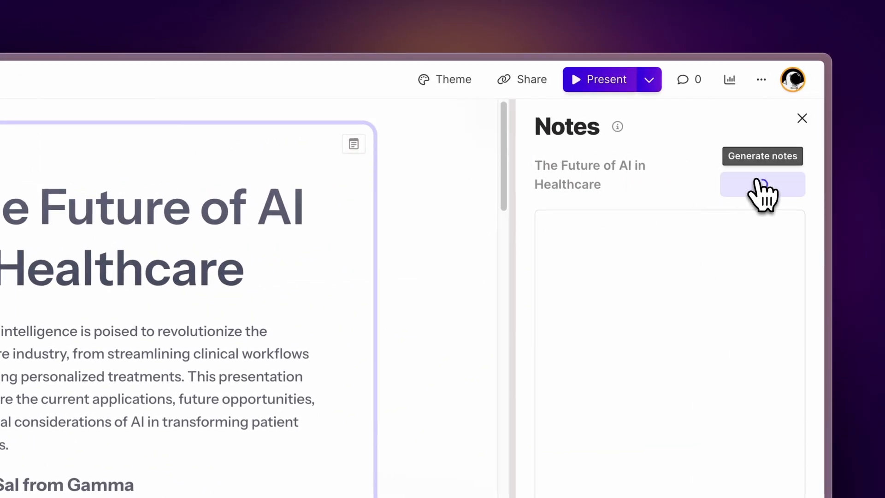
{"action": "left_click", "coordinate": [803, 118]}
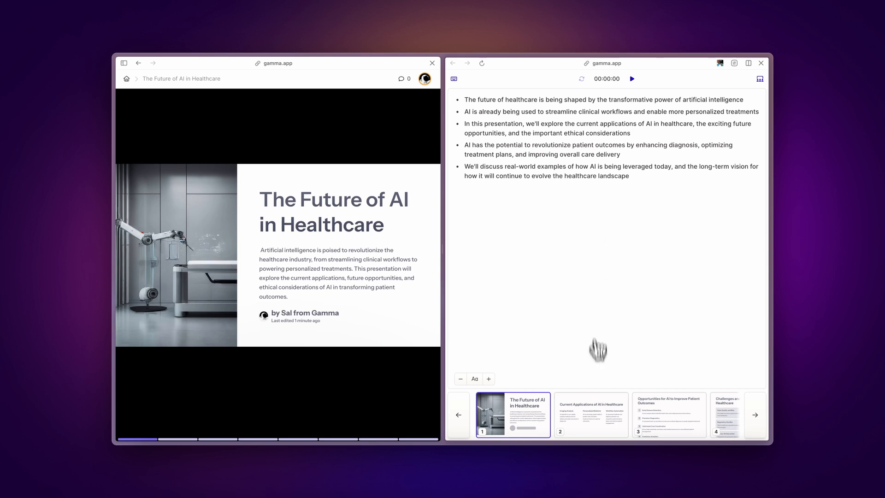
{"action": "left_click", "coordinate": [667, 415]}
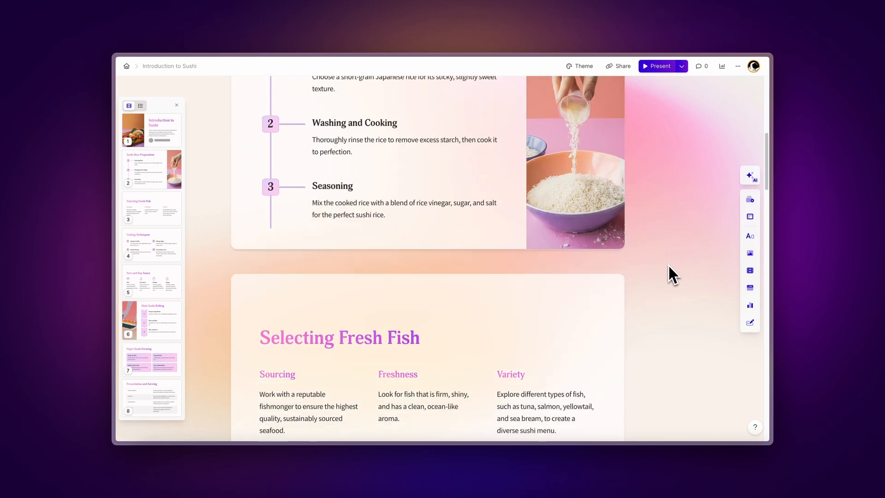
Step: Restyle the Fitness with Alex heading to the Display text size
{"action": "scroll", "scroll_direction": "down", "scroll_amount": 3}
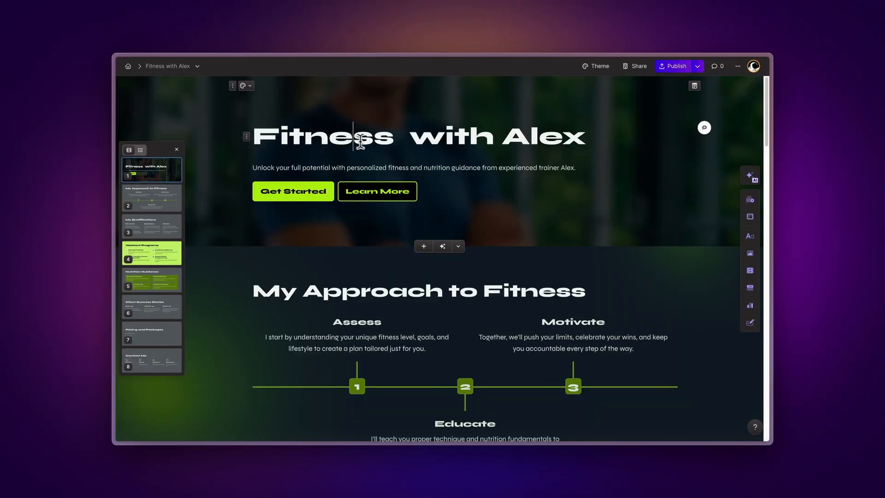
{"action": "left_click", "coordinate": [317, 109]}
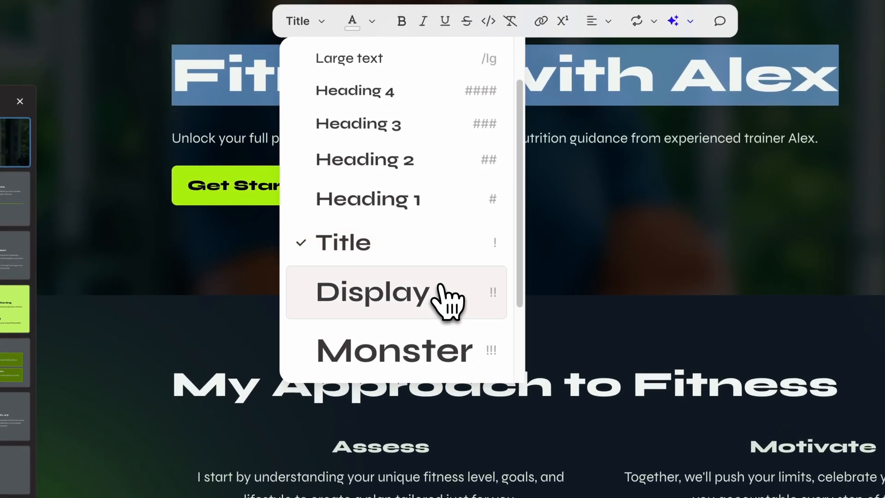
{"action": "left_click", "coordinate": [393, 349]}
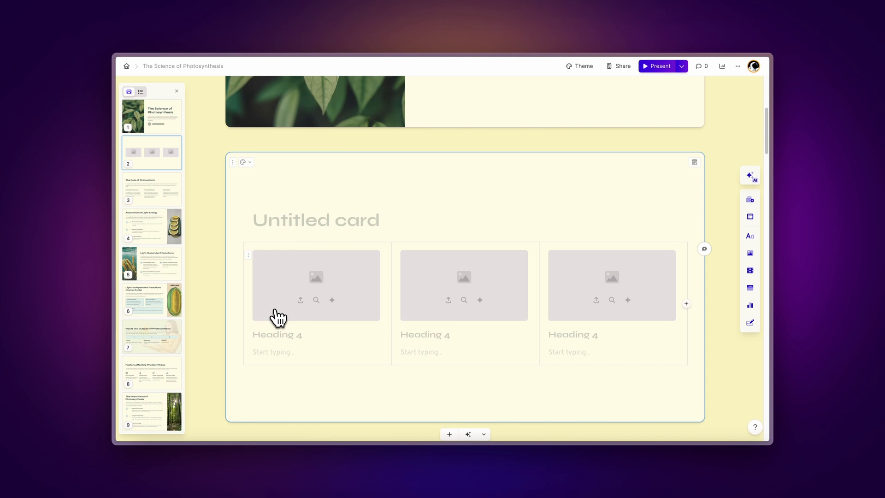
Step: Start adding an image to the first column of the new three-column card
{"action": "left_click", "coordinate": [657, 66]}
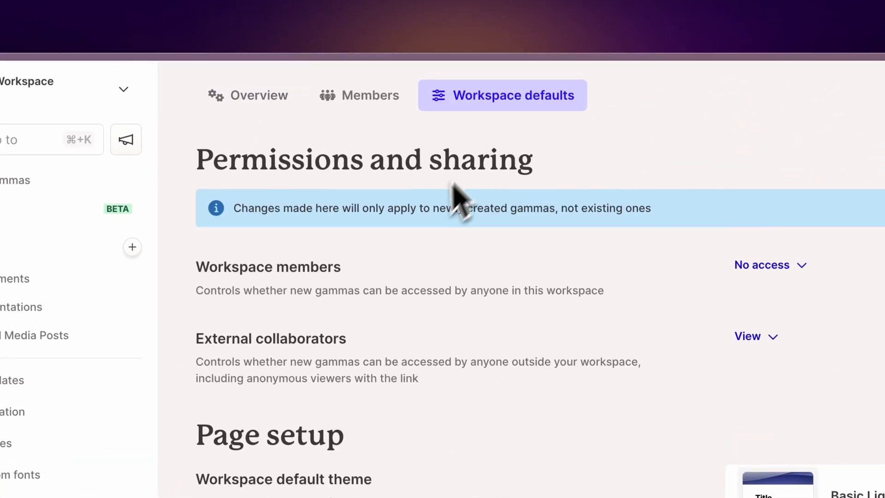
Step: Scroll the Workspace defaults down to the Page setup section showing the default theme setting
{"action": "scroll", "scroll_direction": "down", "scroll_amount": 3}
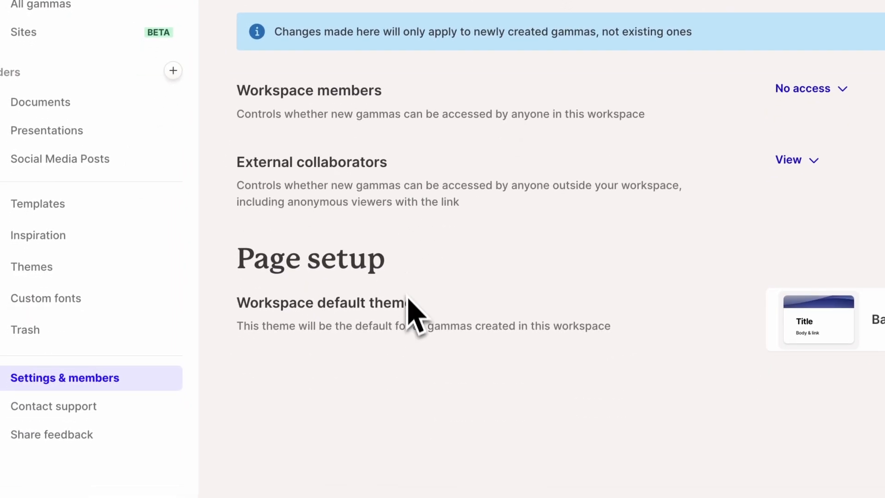